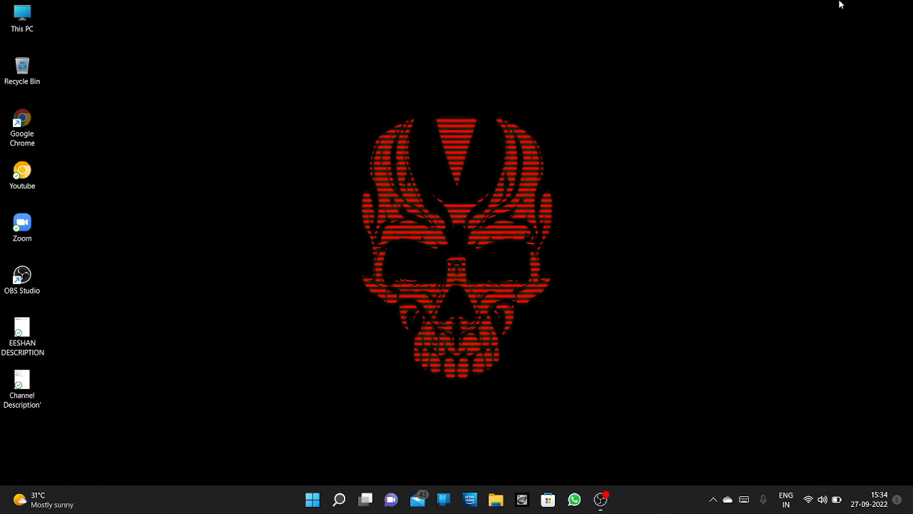
mouse_move(586, 68)
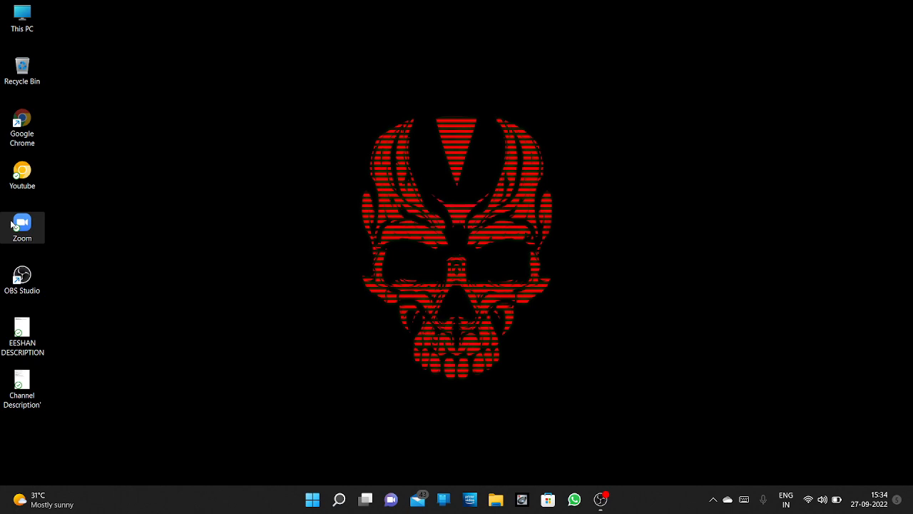
Launch Zoom from its desktop shortcut to reach the home screen.
double_click(22, 226)
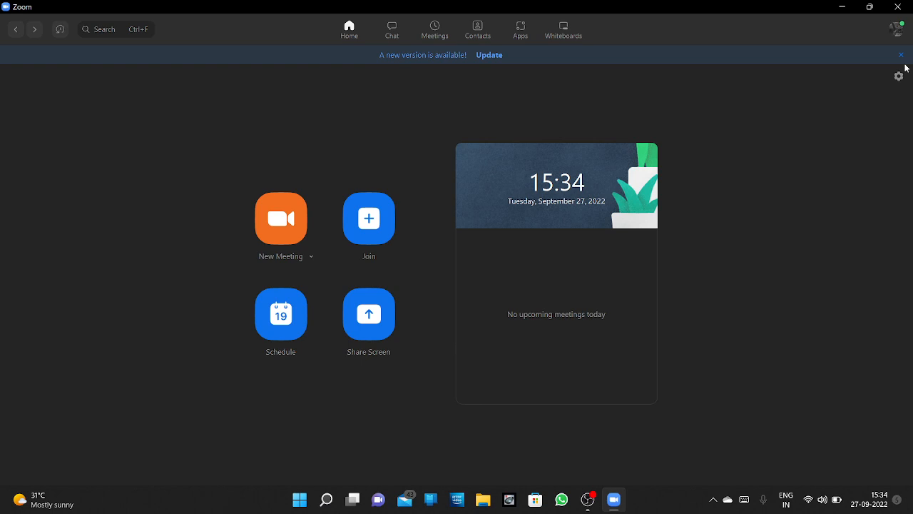
mouse_move(898, 76)
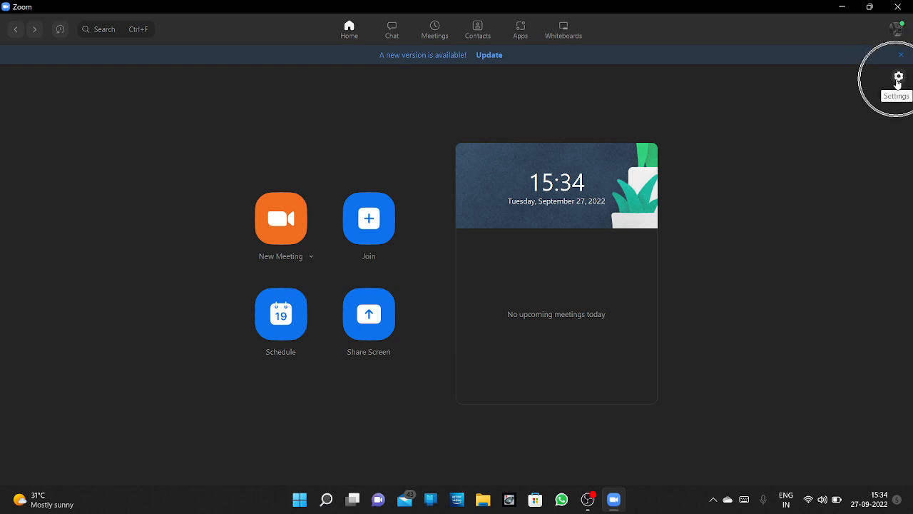
mouse_move(499, 232)
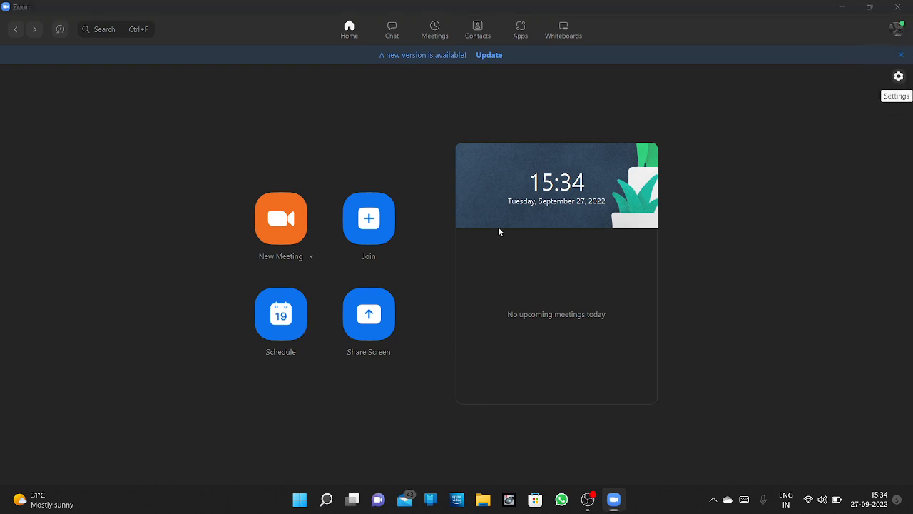
Switch Zoom's General settings theme from Dark to Light, then close Zoom.
click(898, 77)
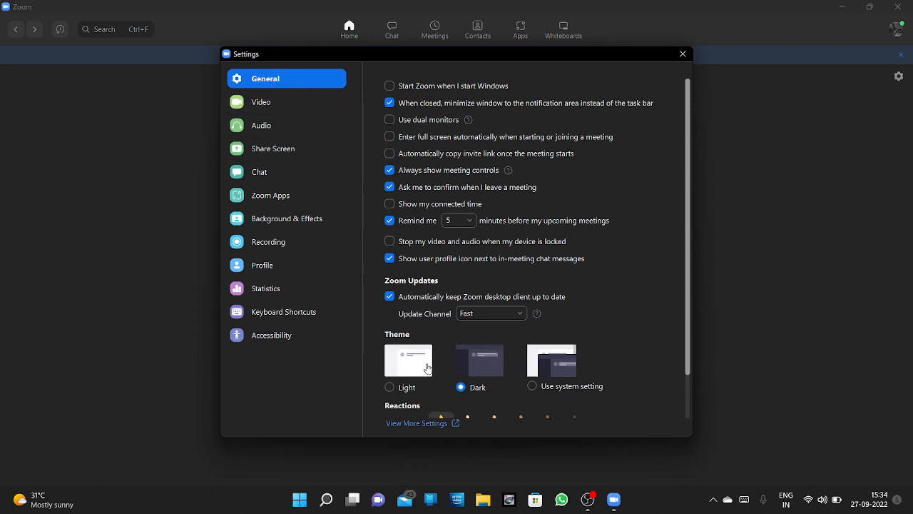
click(389, 386)
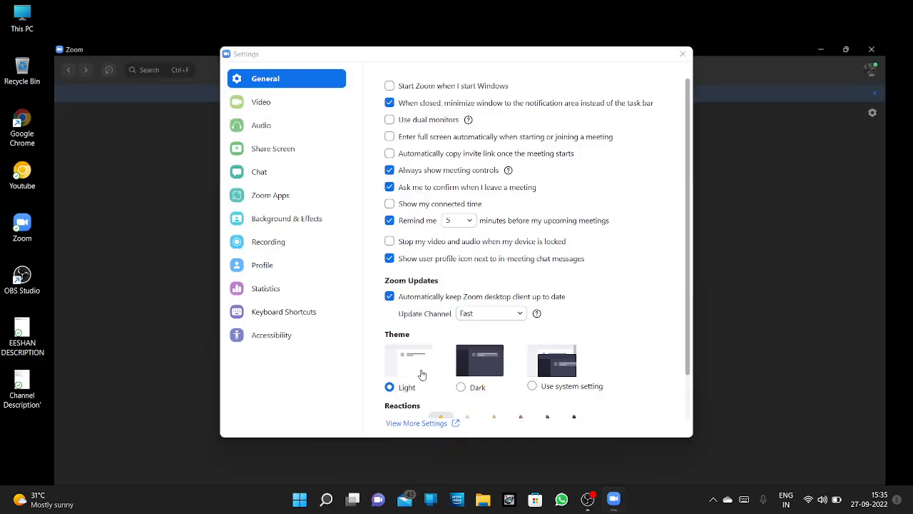
click(460, 387)
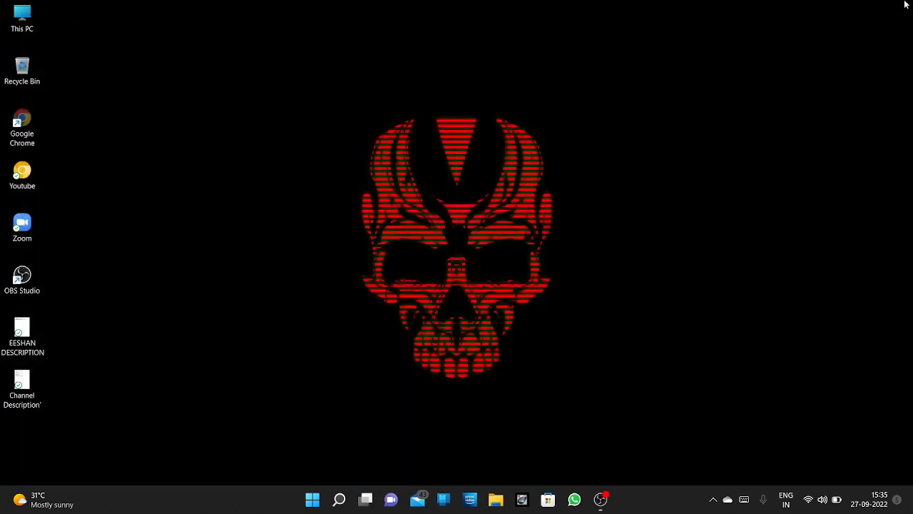
mouse_move(753, 309)
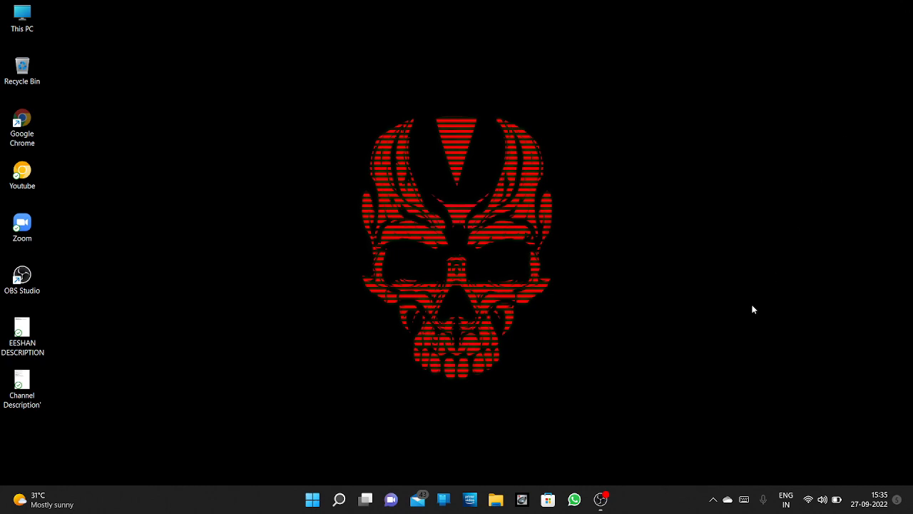